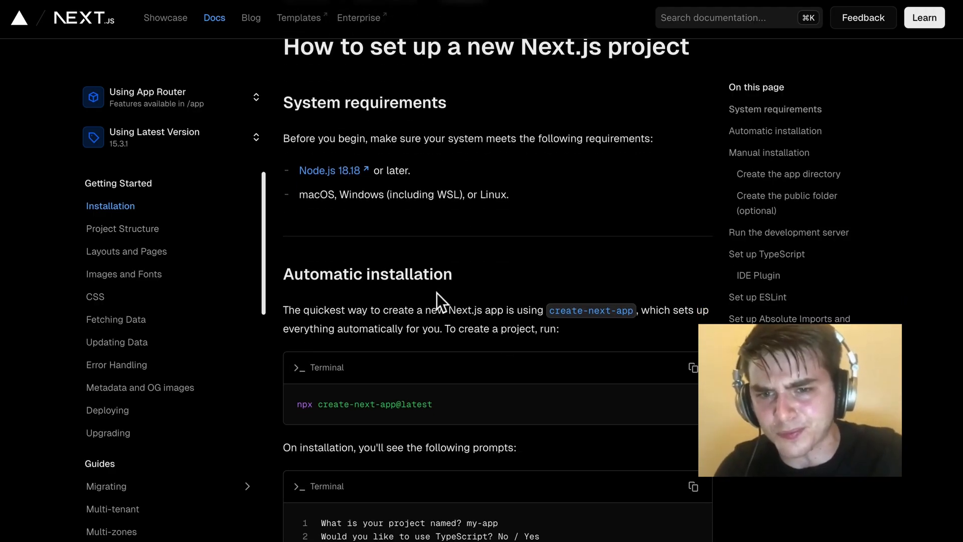
# - Bring up the TanStack site search with its suggested questions and pick a result
pyautogui.click(171, 137)
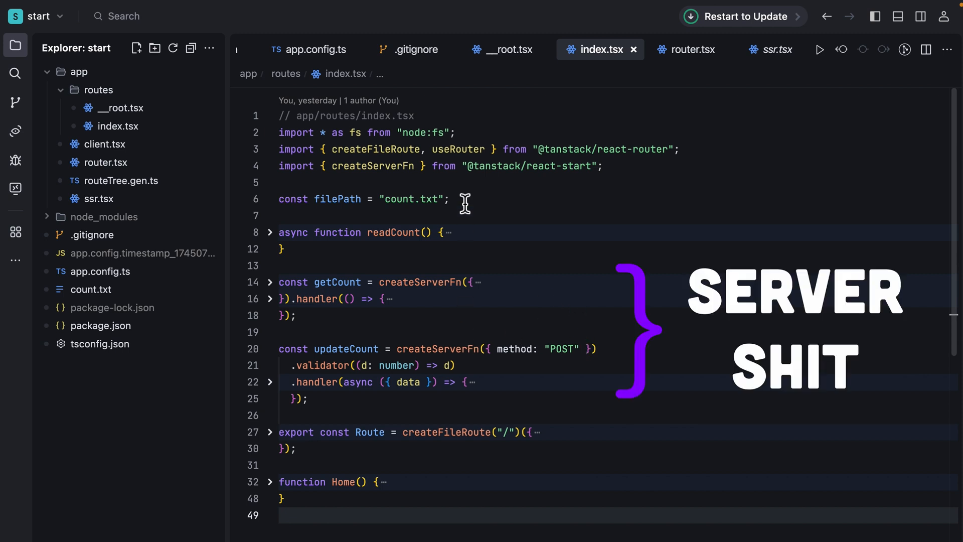
pyautogui.moveTo(352, 453)
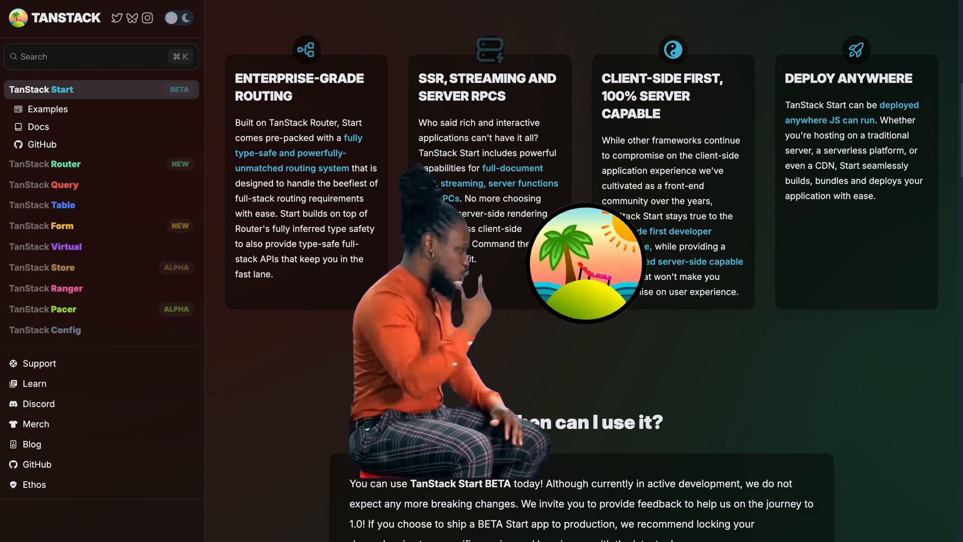
pyautogui.click(100, 56)
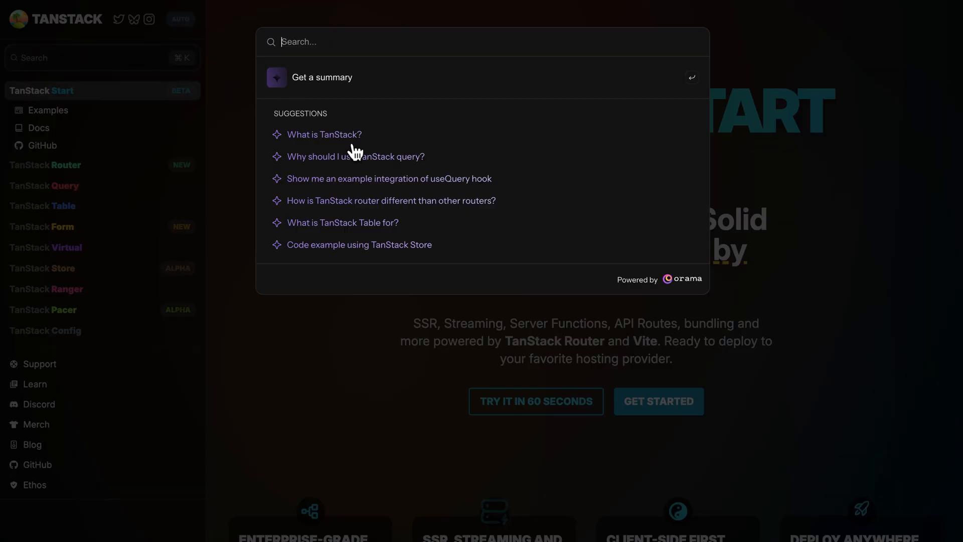
pyautogui.click(324, 135)
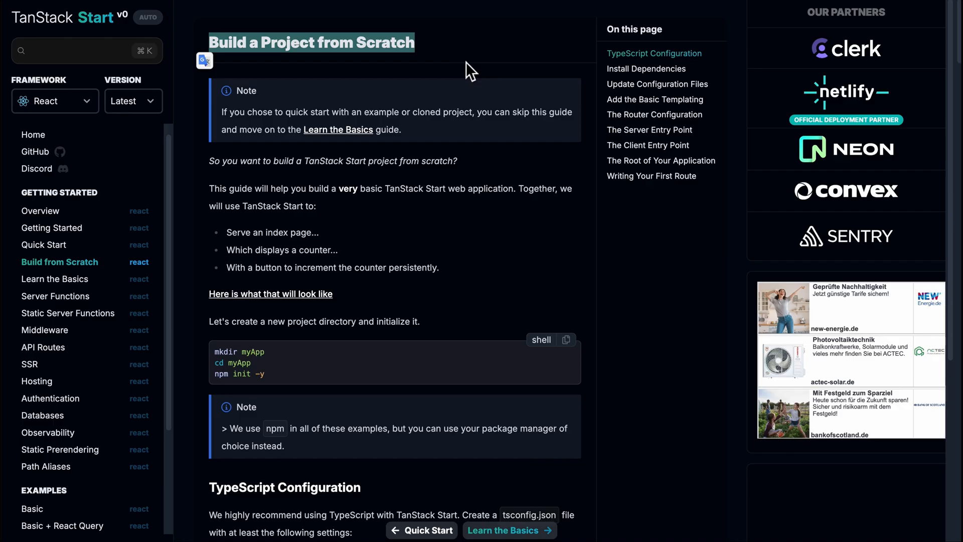
# - Scroll the Build a Project from Scratch guide down to its TypeScript configuration section
pyautogui.scroll(-3)
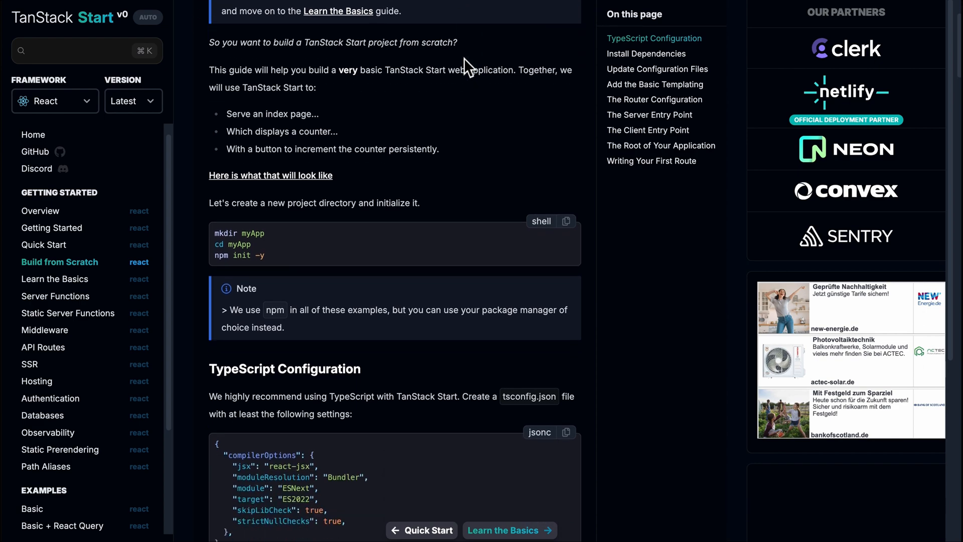
pyautogui.scroll(-3)
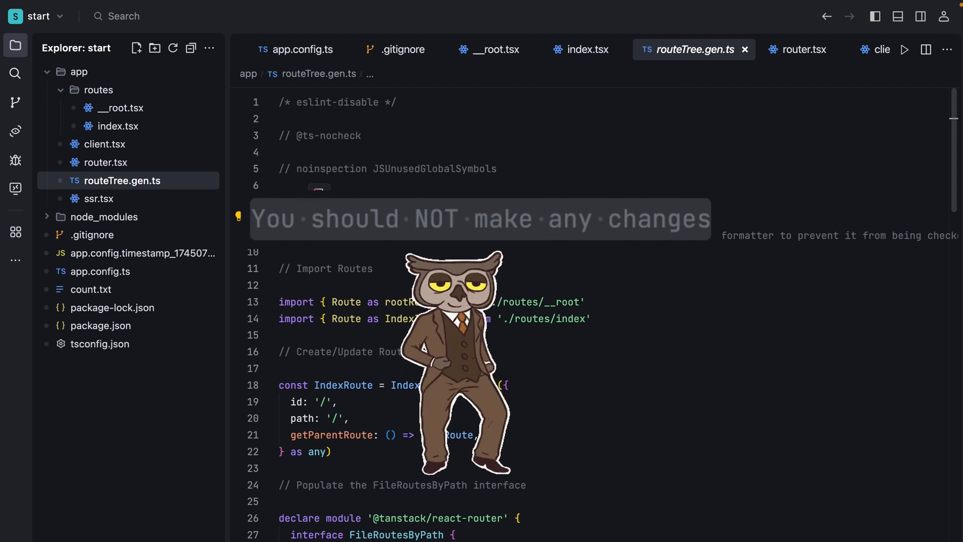
# - Look through __root.tsx, ssr.tsx, client.tsx and the index route file in turn
pyautogui.click(124, 108)
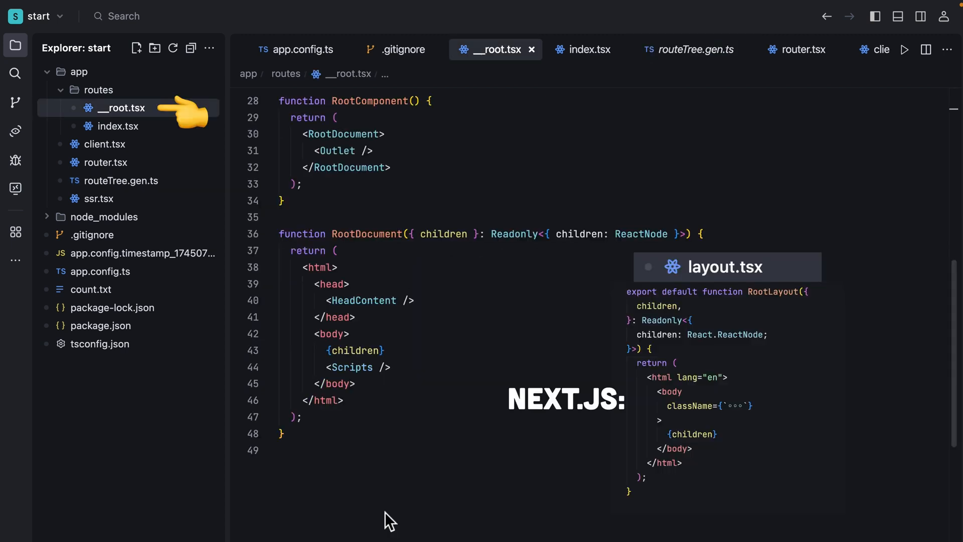
pyautogui.click(99, 199)
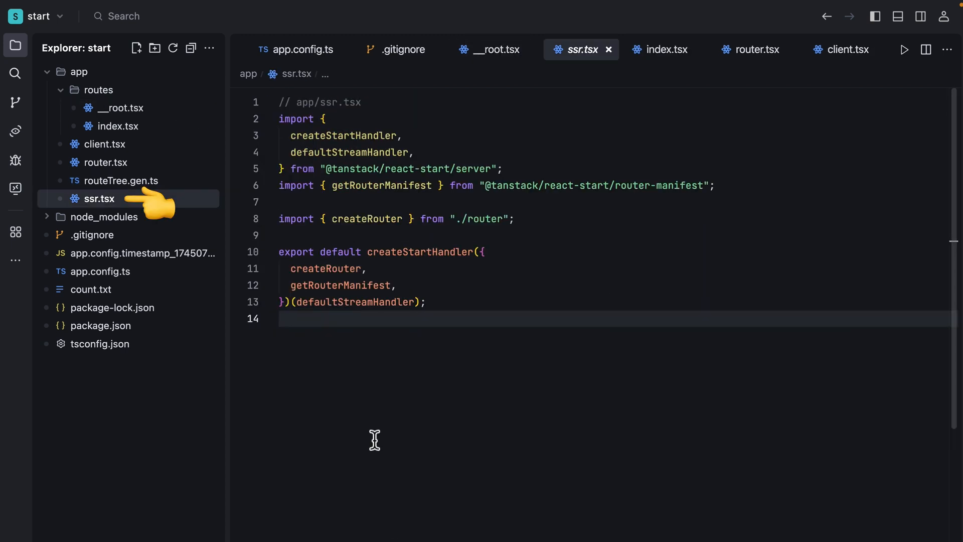
pyautogui.click(105, 143)
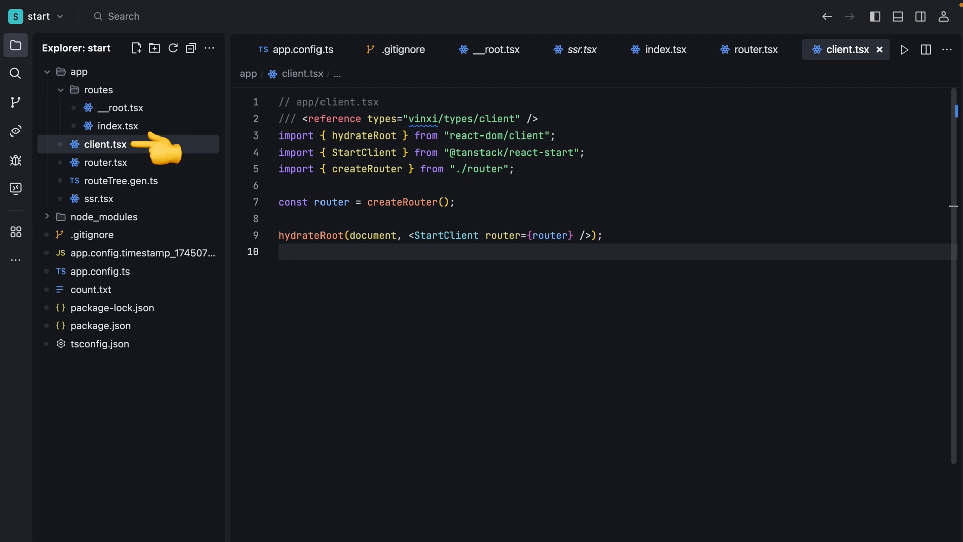
pyautogui.click(117, 126)
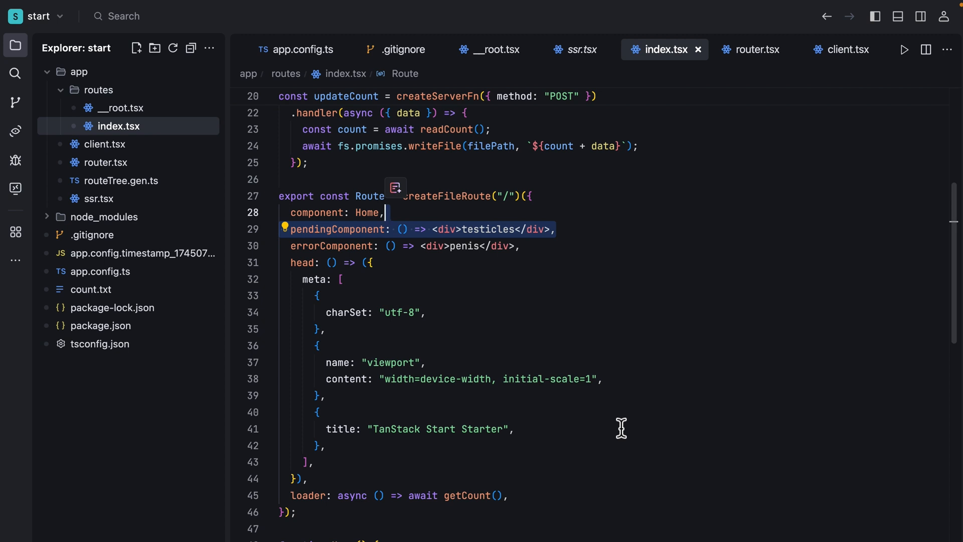
# - Add a pendingComponent option to the index route's createFileRoute options
pyautogui.write('peni')
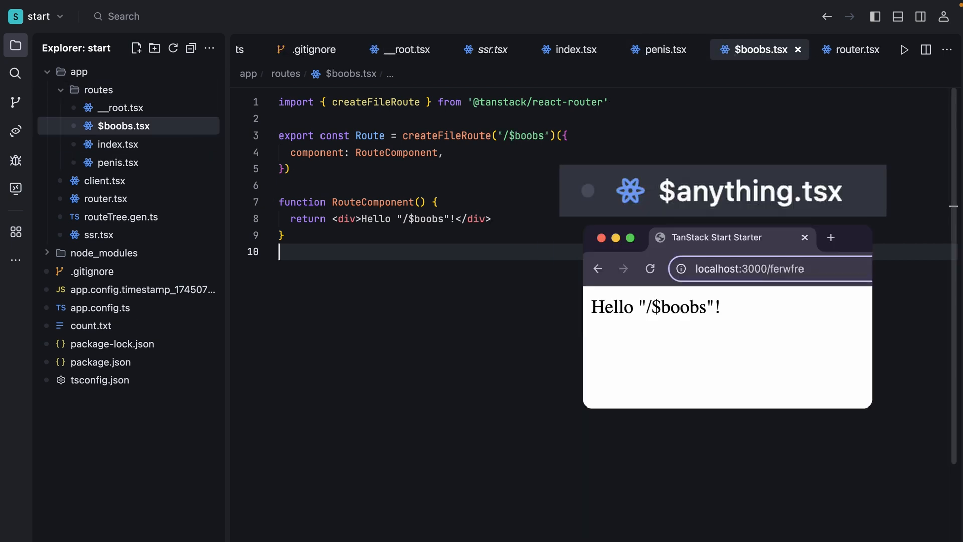
# - Show package.json with its vinxi scripts and TanStack, React and vinxi dependencies
pyautogui.click(102, 363)
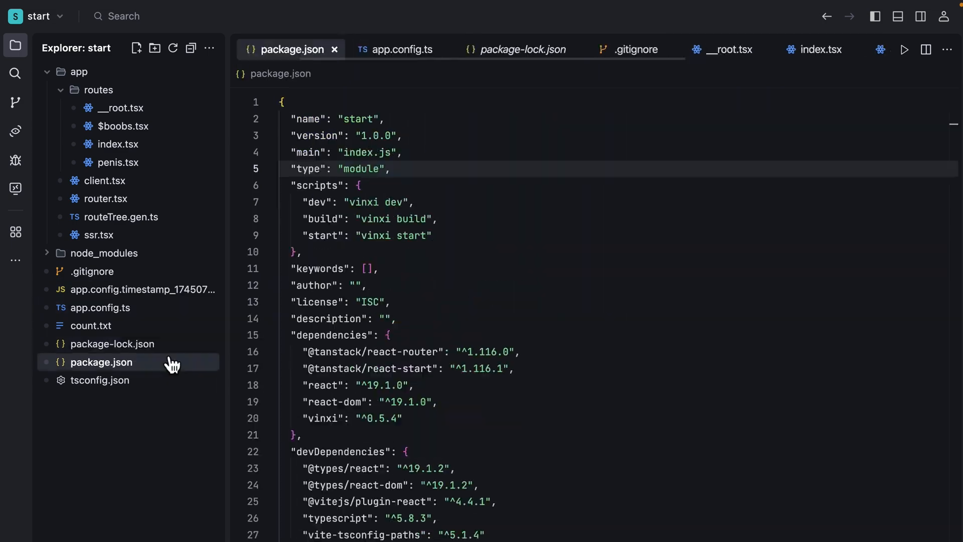